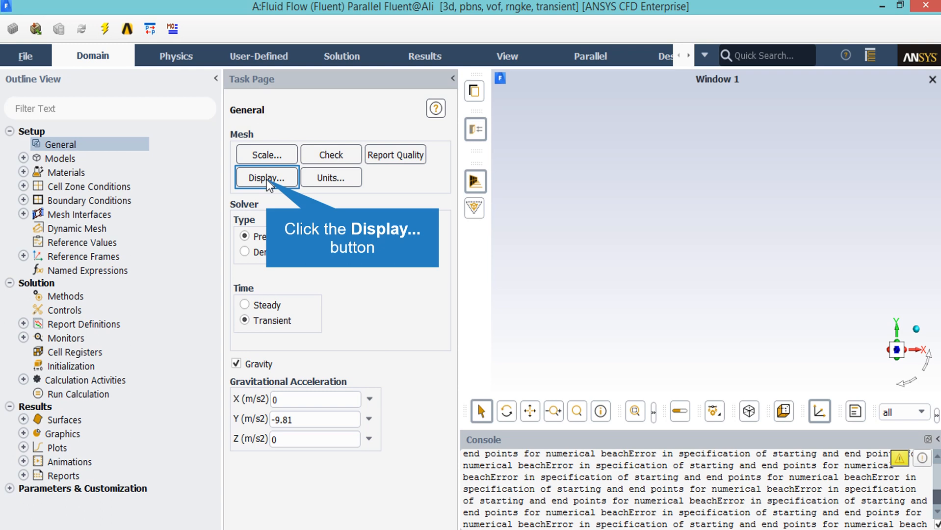
Open the Mesh Display dialog from the General task page.
left_click(266, 177)
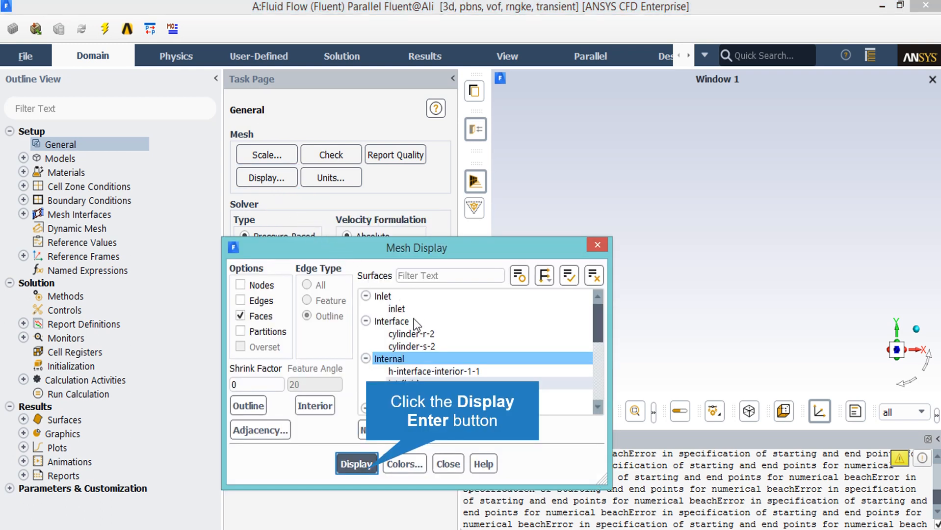
mouse_move(390, 470)
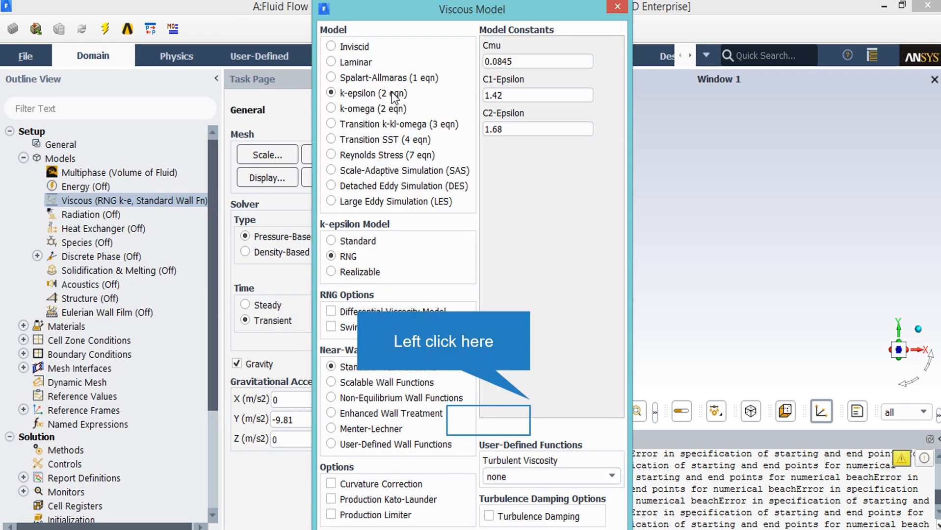
mouse_move(422, 216)
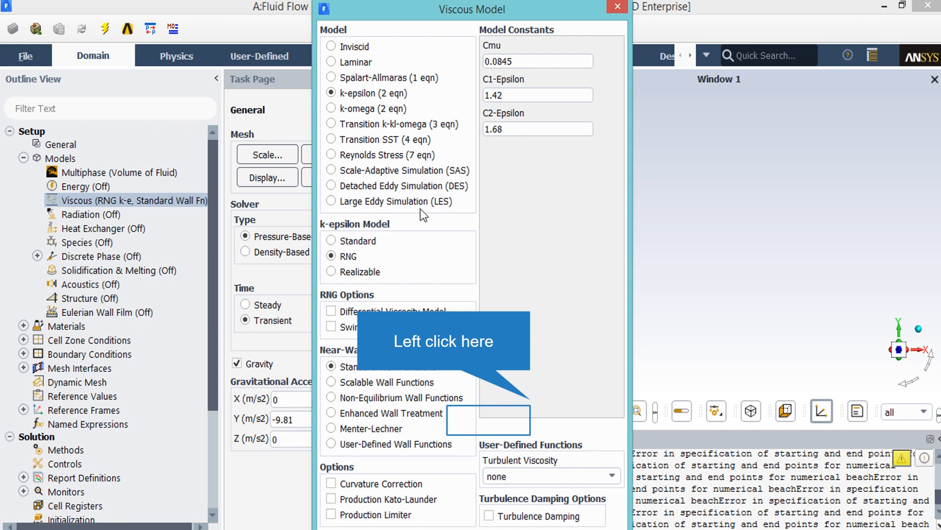
mouse_move(461, 366)
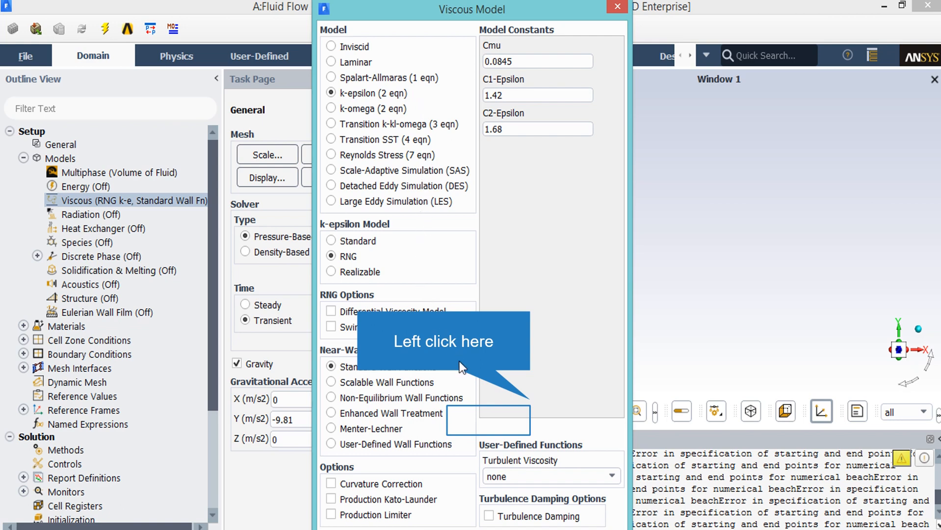
mouse_move(493, 425)
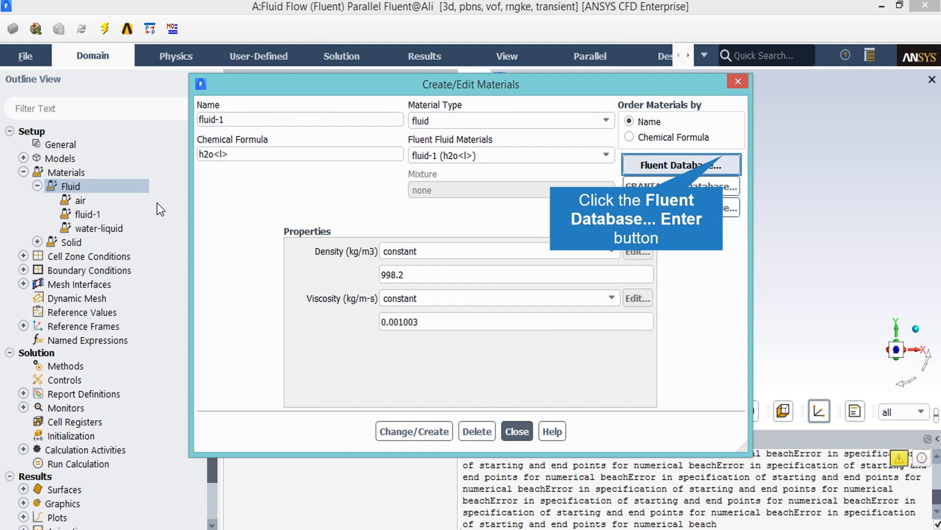
mouse_move(251, 232)
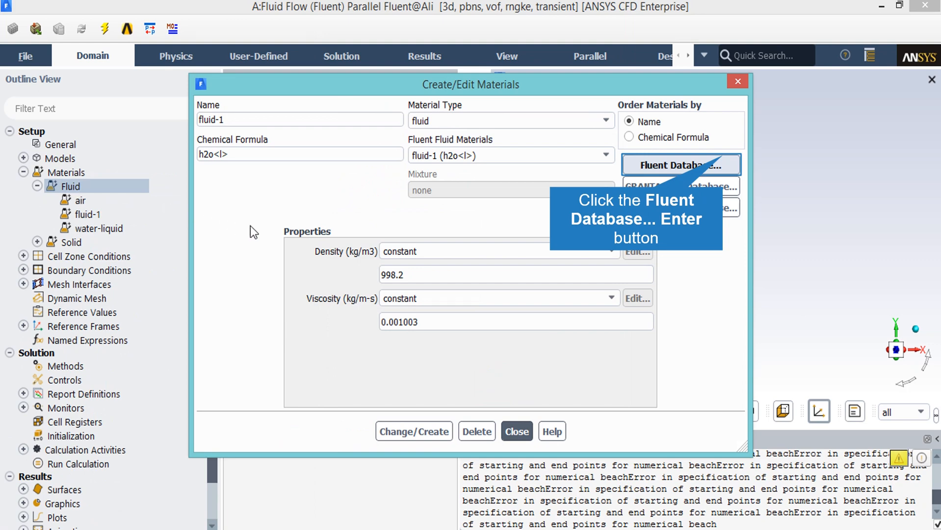
mouse_move(310, 247)
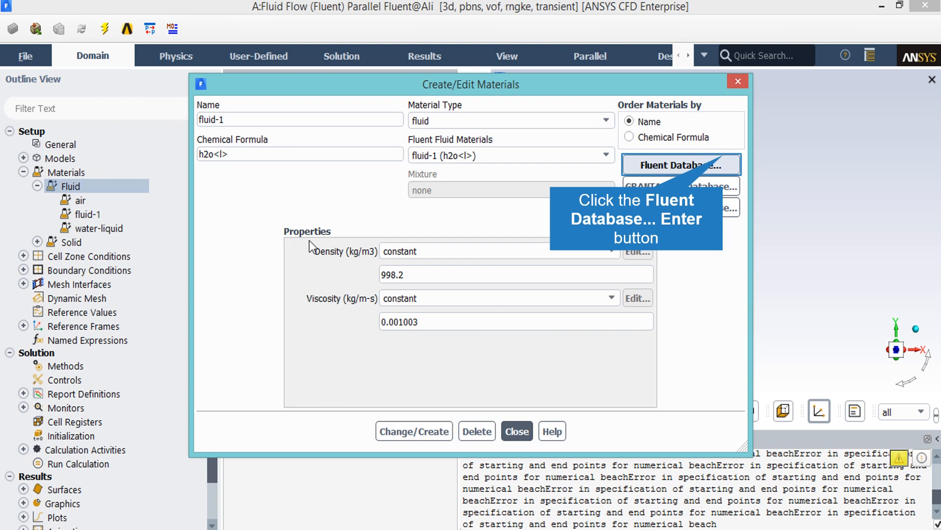
mouse_move(344, 271)
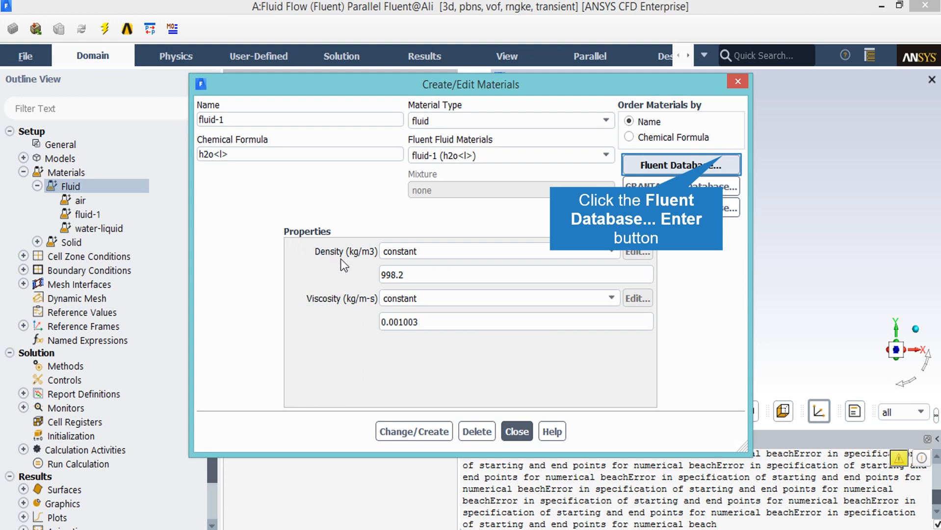
mouse_move(482, 251)
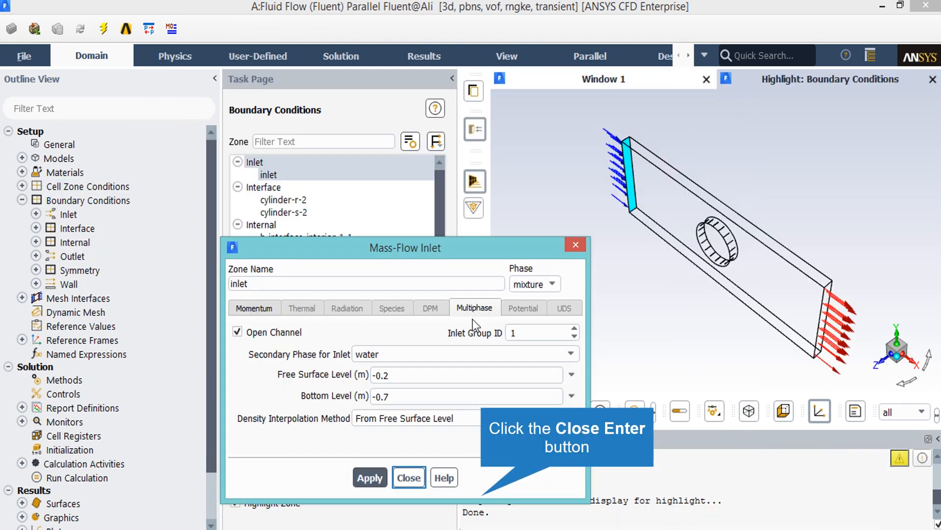
mouse_move(462, 360)
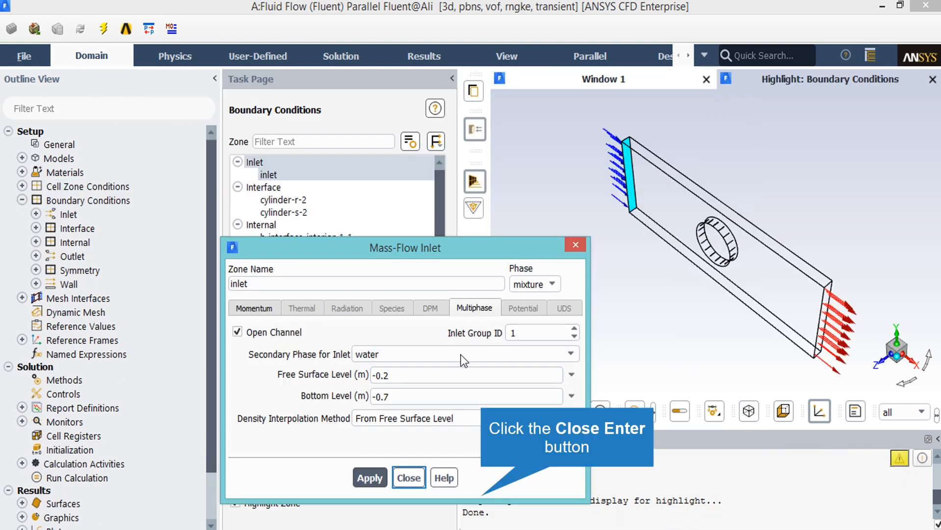
mouse_move(442, 423)
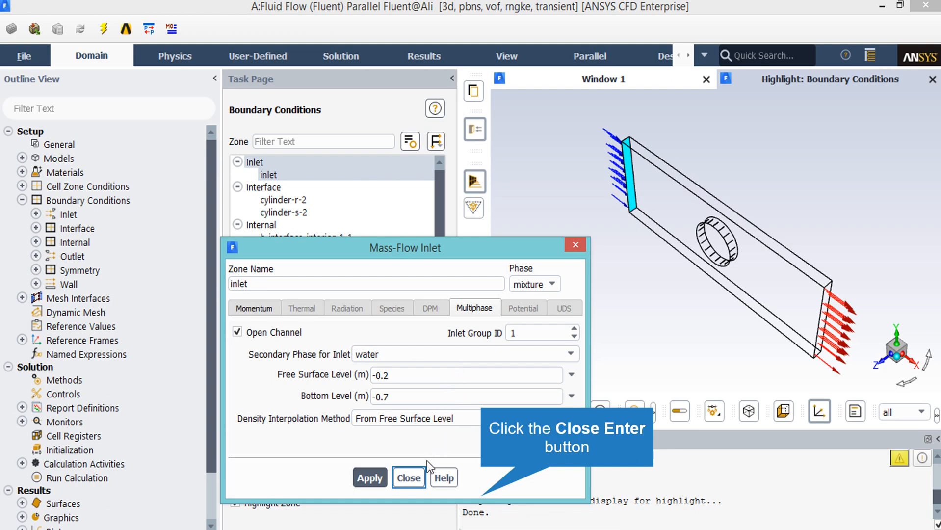
mouse_move(423, 480)
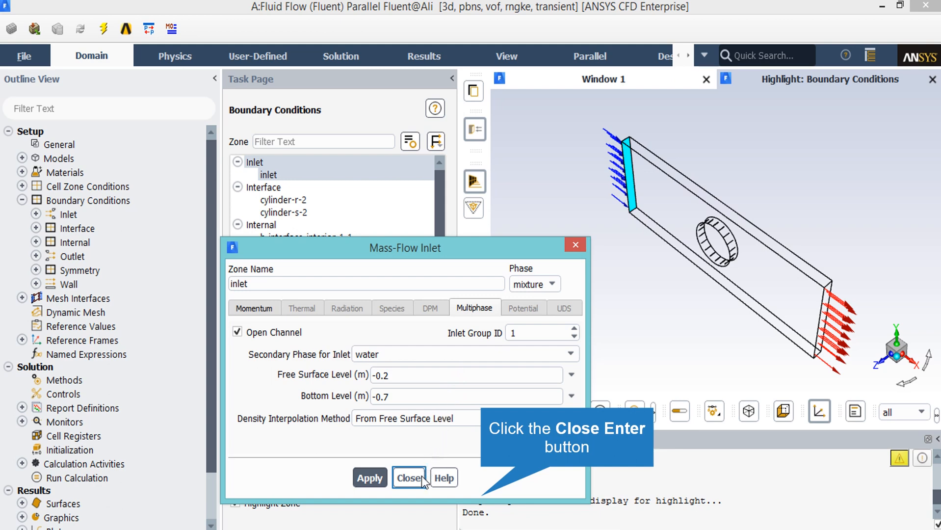
Close the Mass-Flow Inlet dialog after reviewing its open-channel values.
left_click(408, 477)
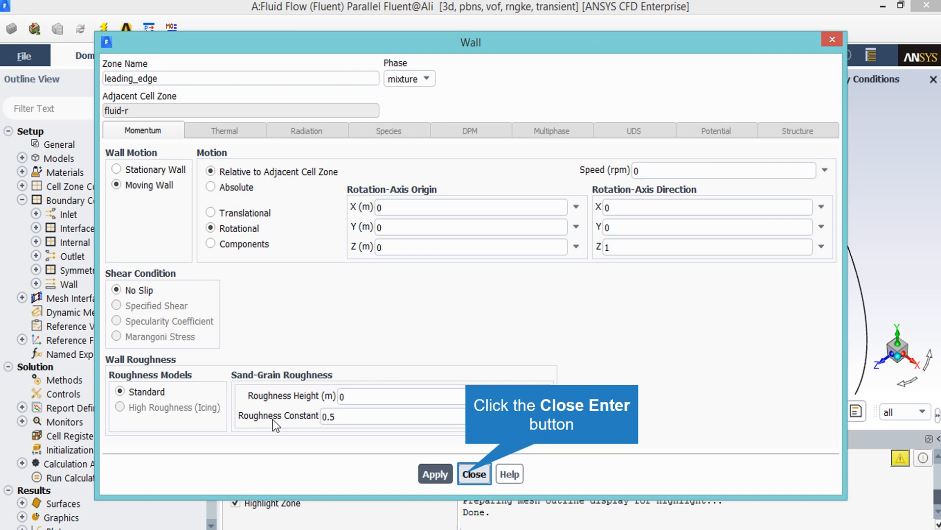
Close the leading_edge Wall dialog after checking its rotational motion about Z.
left_click(475, 473)
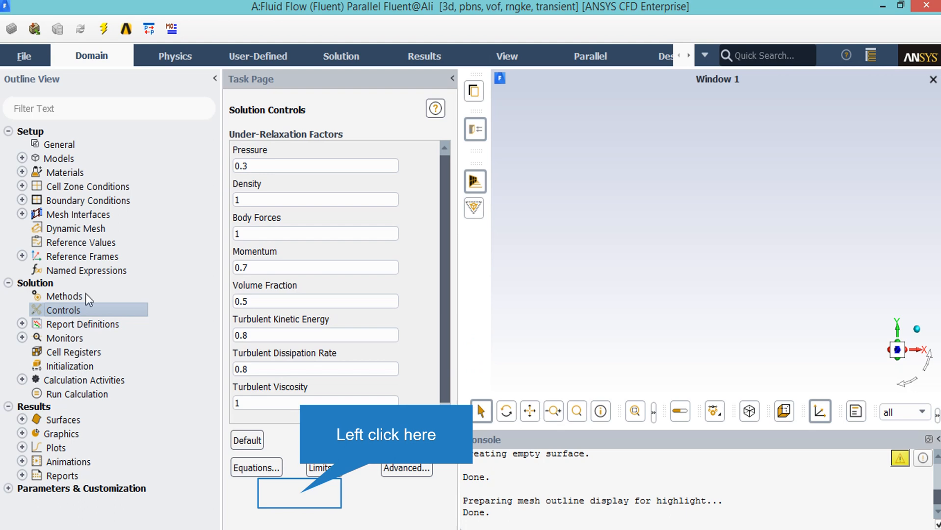
mouse_move(309, 296)
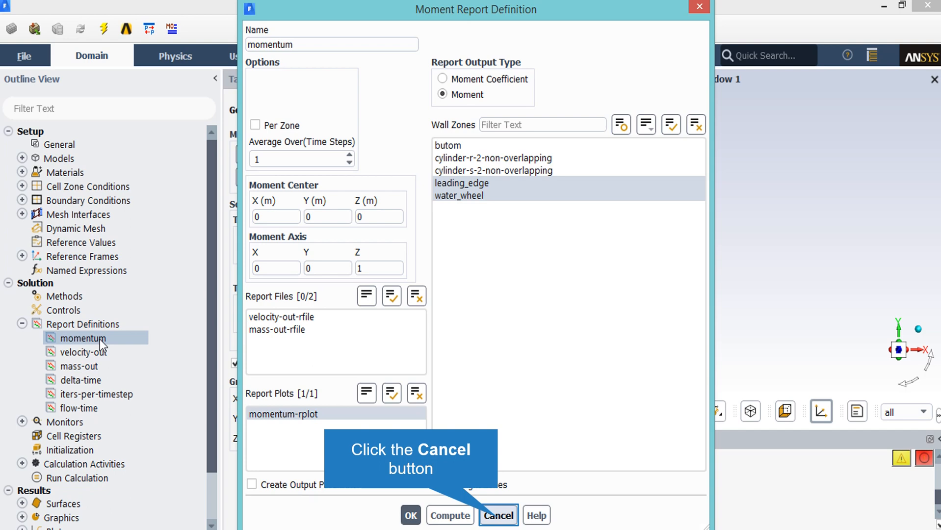
mouse_move(420, 267)
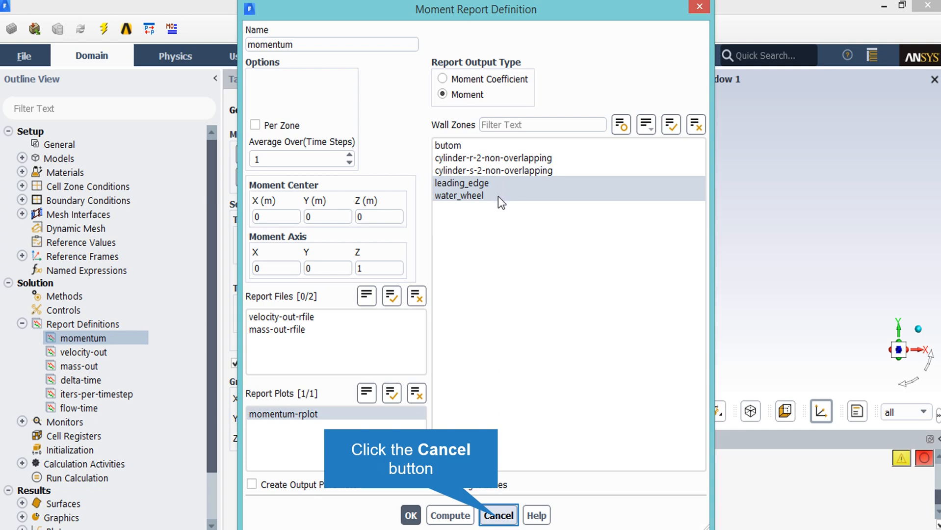
mouse_move(508, 237)
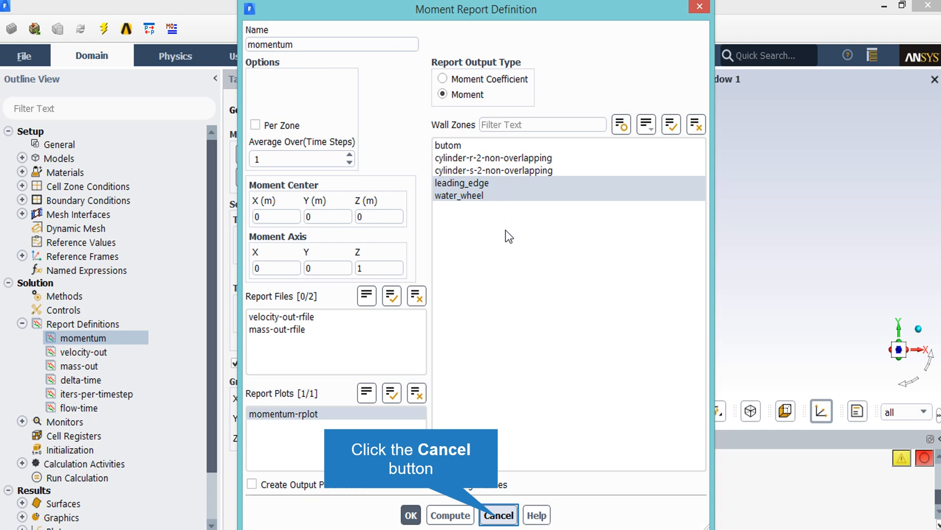
mouse_move(503, 438)
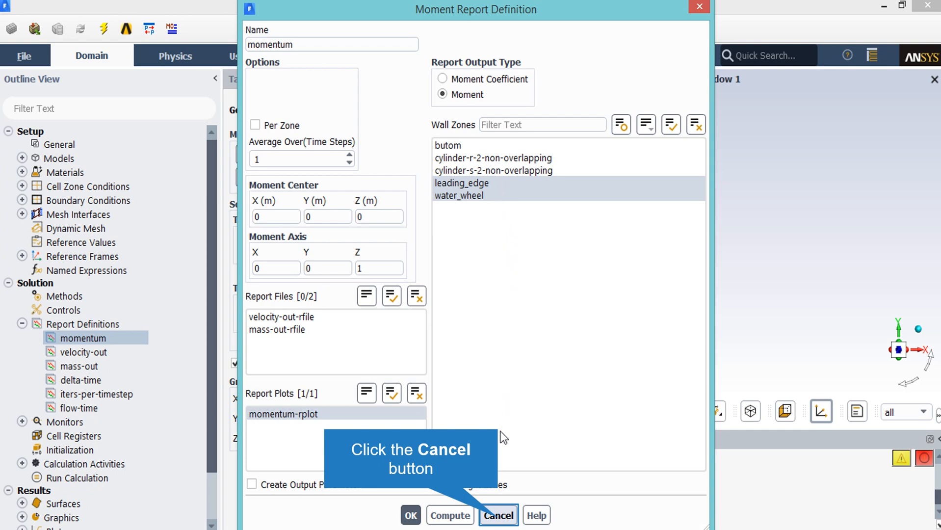
mouse_move(498, 522)
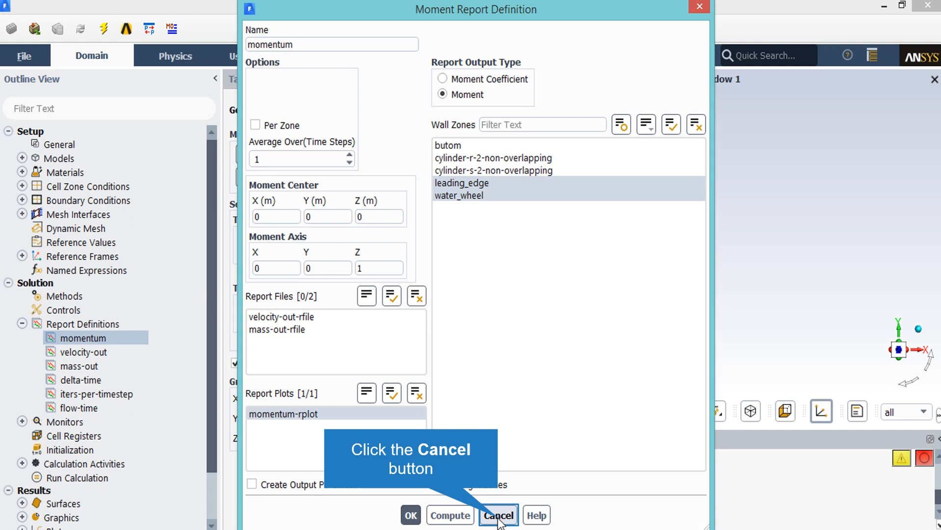
Cancel the Moment and velocity-out Surface report definitions without changes.
left_click(498, 515)
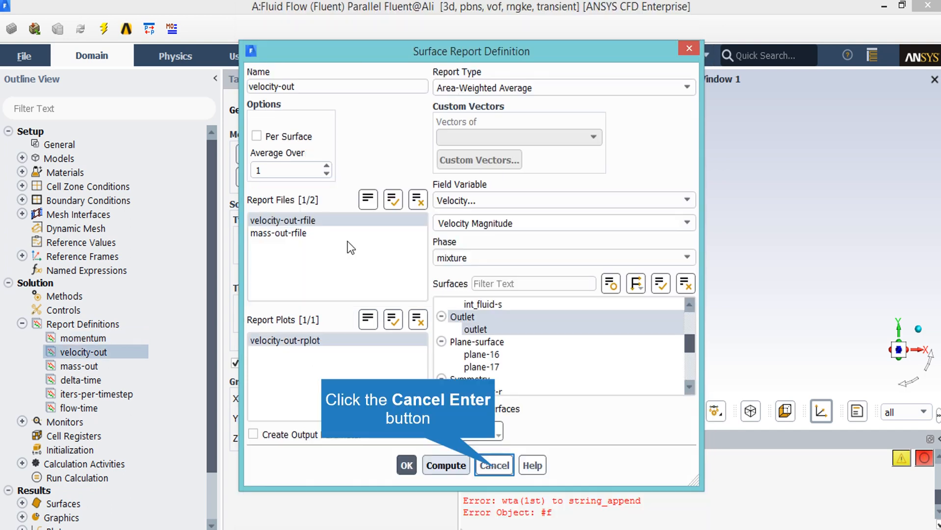
mouse_move(428, 190)
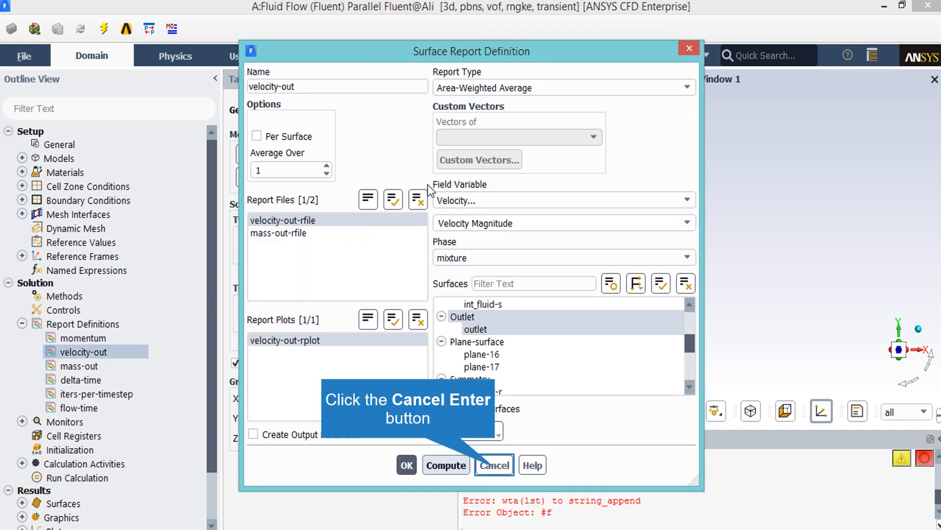
mouse_move(512, 96)
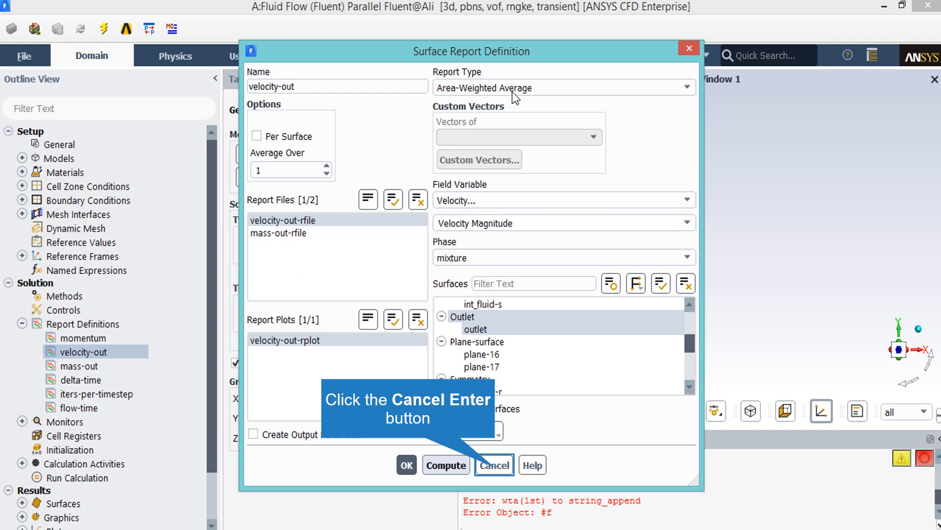
mouse_move(554, 254)
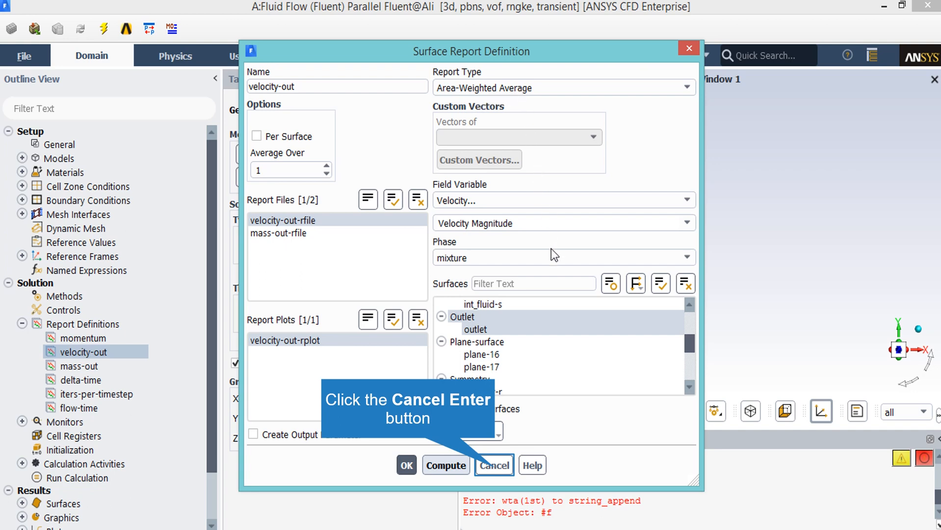
mouse_move(596, 346)
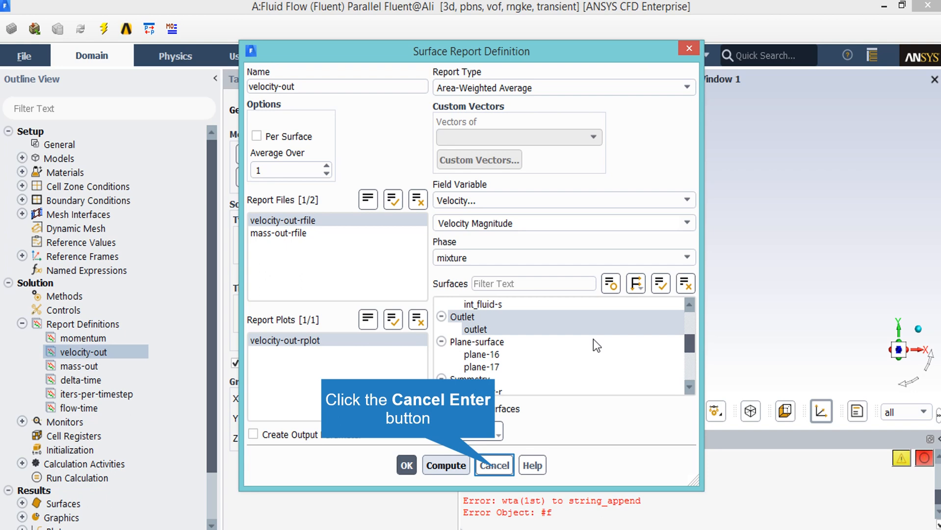
left_click(493, 465)
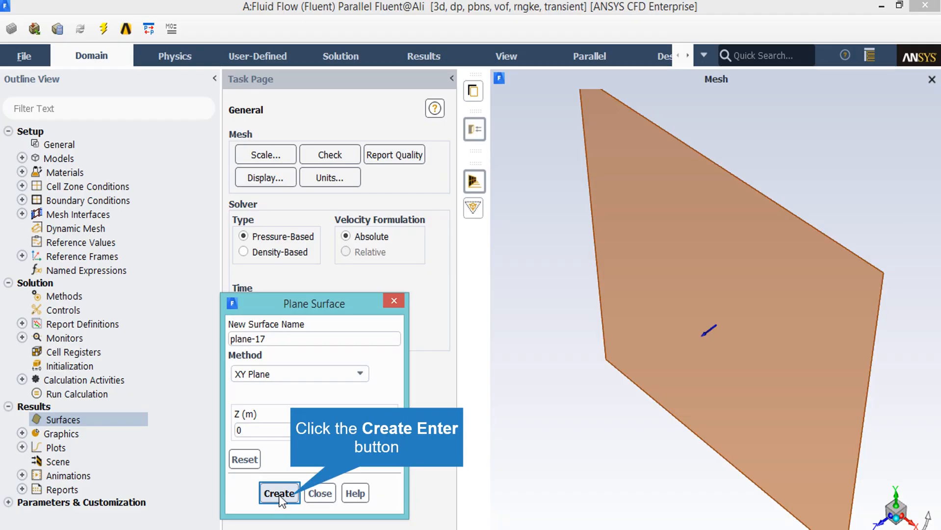
mouse_move(293, 509)
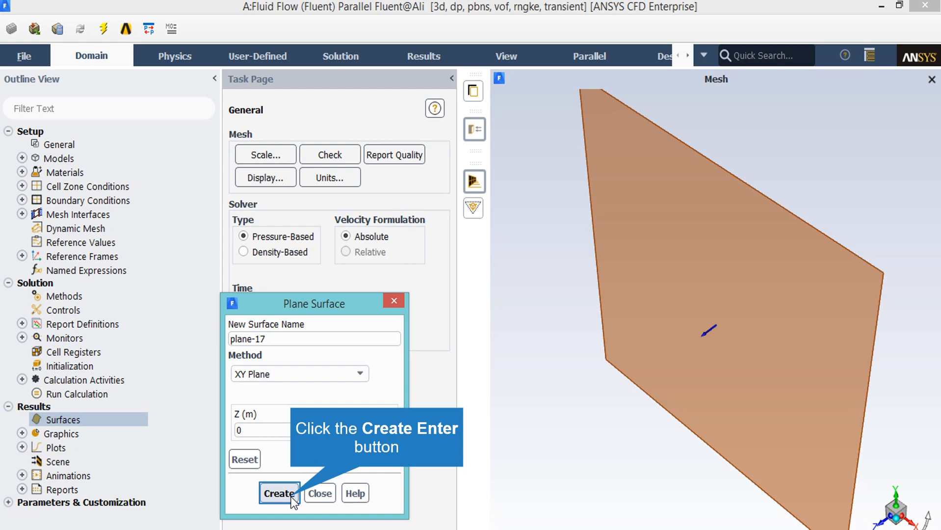
Create plane-17 as an XY plane at Z = 0.
left_click(279, 493)
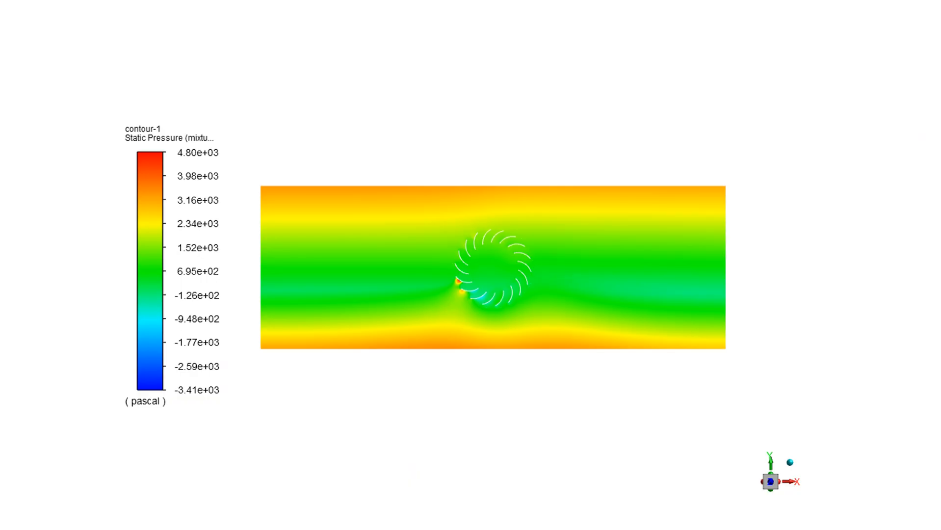